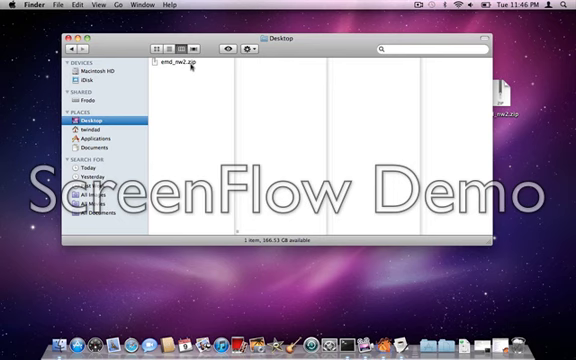
- Extract emd_nw2.zip on the Desktop into an emd_nw2 folder with config.xml and sounds
click(178, 64)
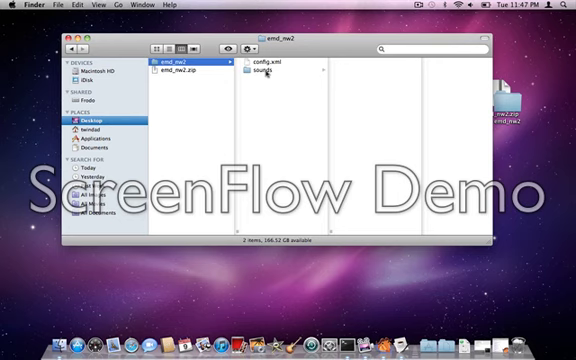
- Show the WAV files inside the emd_nw2 sounds folder
click(266, 70)
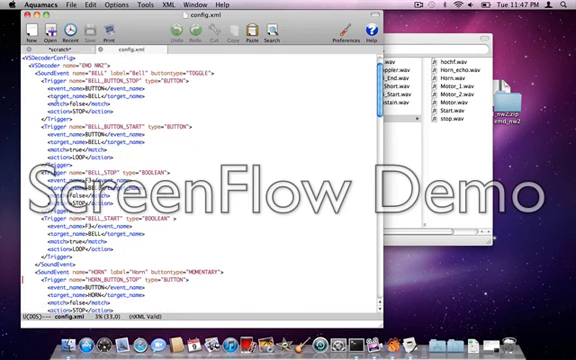
scroll(up, 3)
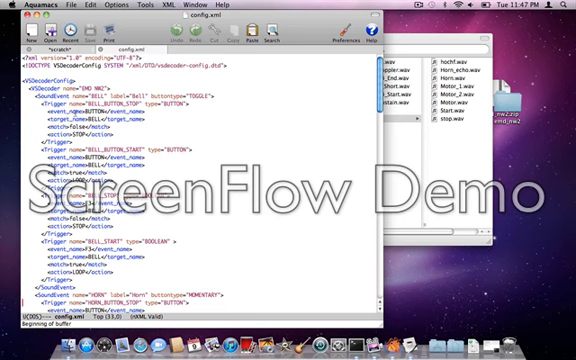
scroll(down, 3)
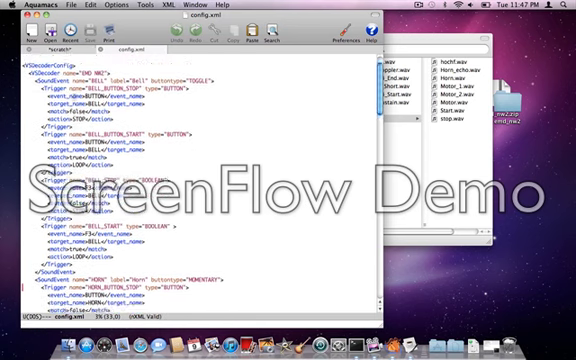
scroll(down, 3)
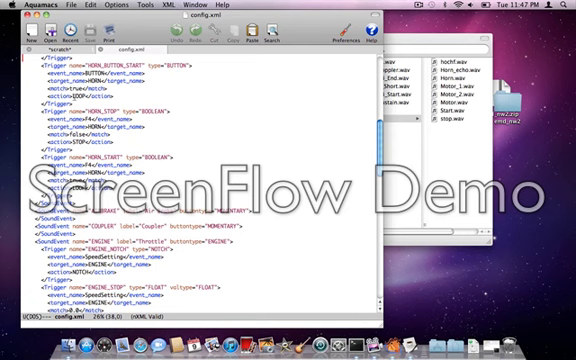
scroll(down, 3)
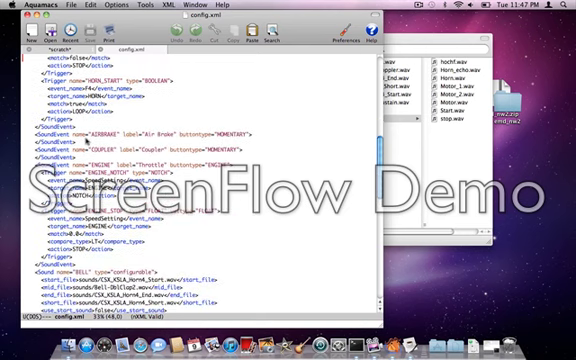
scroll(down, 3)
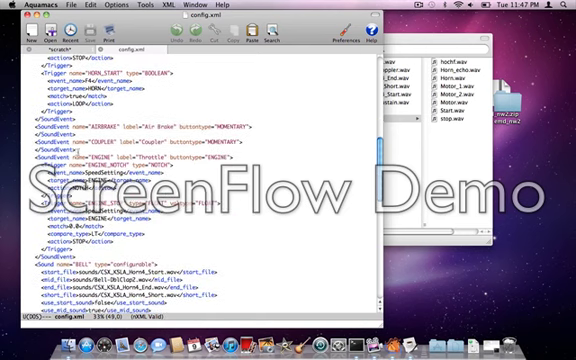
scroll(up, 3)
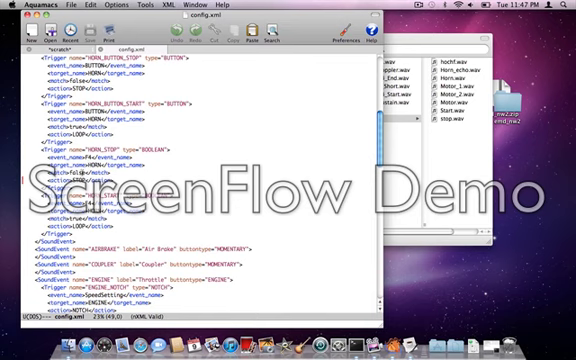
scroll(down, 3)
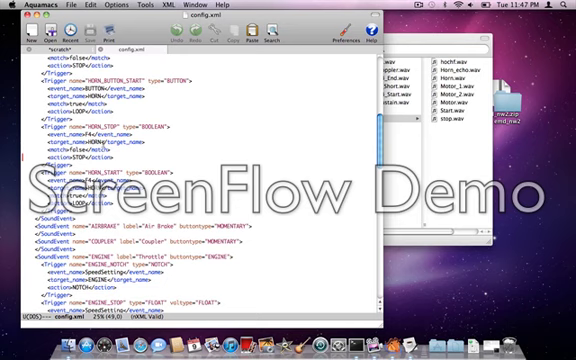
scroll(down, 3)
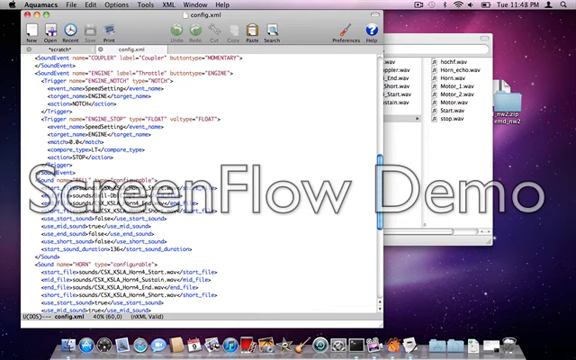
scroll(down, 3)
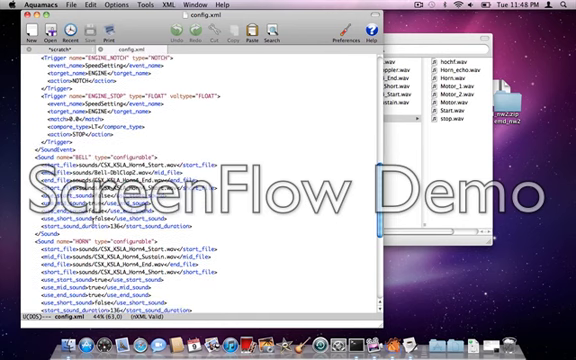
scroll(up, 3)
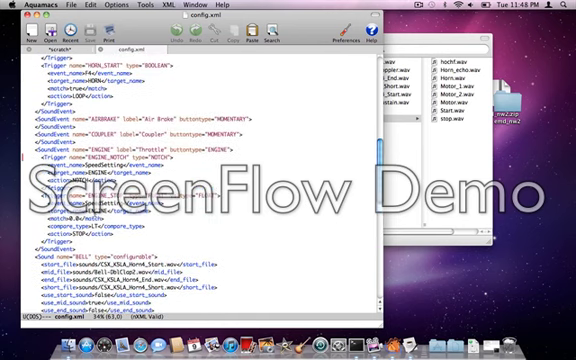
scroll(down, 3)
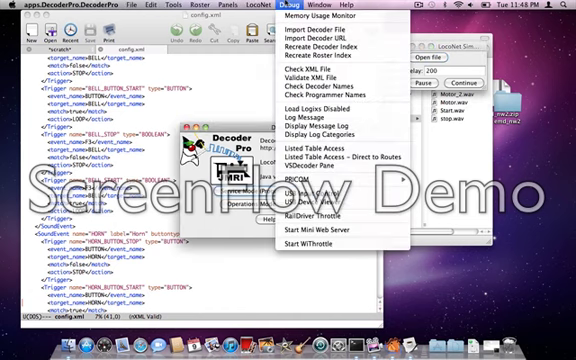
- Reach DecoderPro's Debug menu listing the VSDecoder Pane tool
click(153, 7)
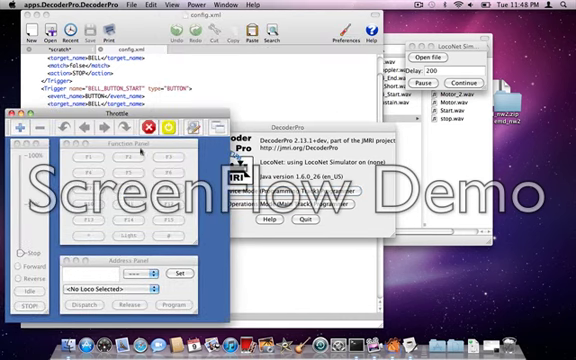
- Enter locomotive address 5278 in the throttle's Address Panel
text(527)
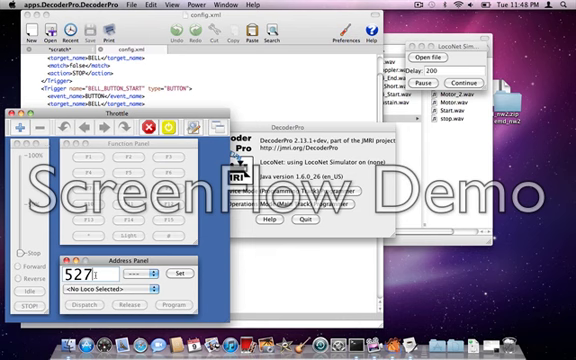
text(8)
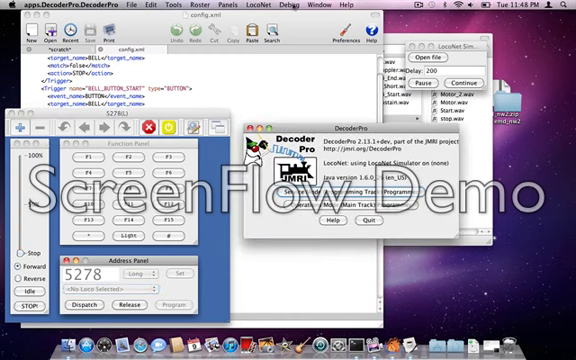
- Start a new VSDecoder window to review its horn options
click(292, 6)
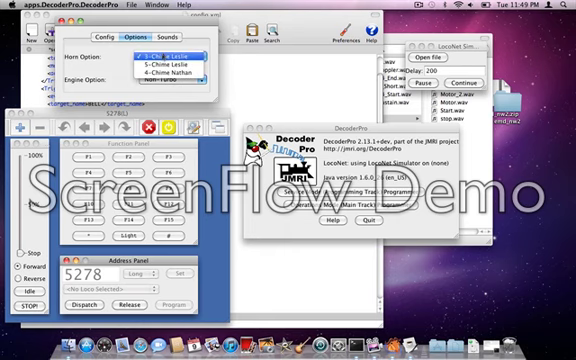
- Keep 3-Chime Leslie horn and Non-Turbo engine, then view the empty Sounds page
click(175, 78)
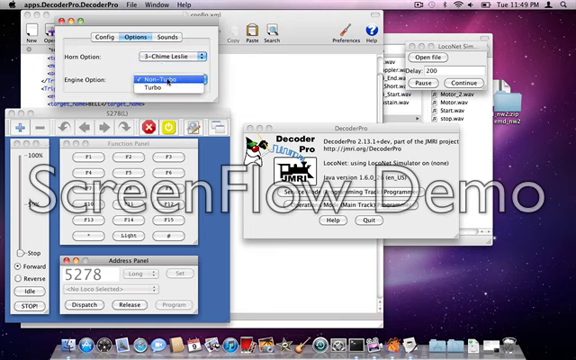
click(165, 77)
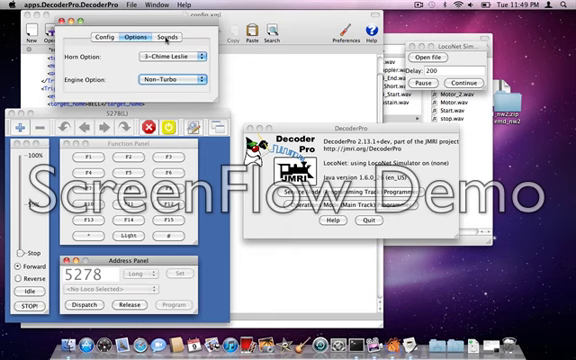
click(174, 37)
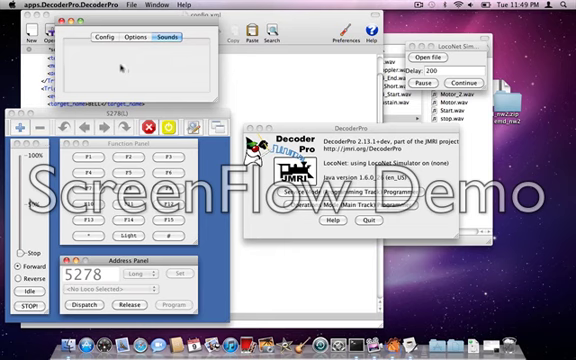
- From the Config page, load the NW2 VSD sound file via File > Load VSD File
click(93, 38)
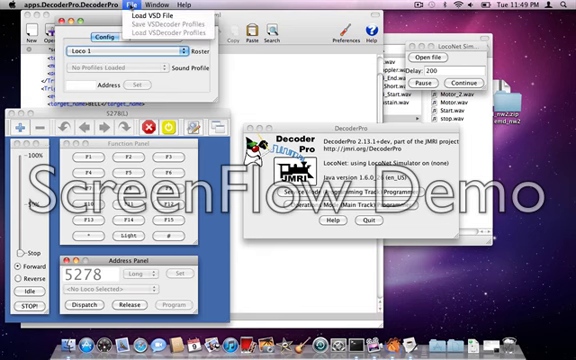
click(157, 22)
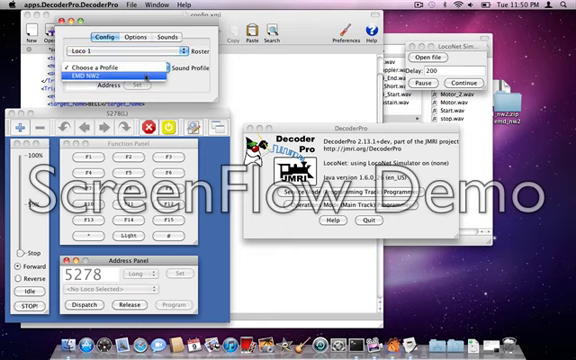
- Choose EMD NW2 as Loco 1's sound profile
click(120, 75)
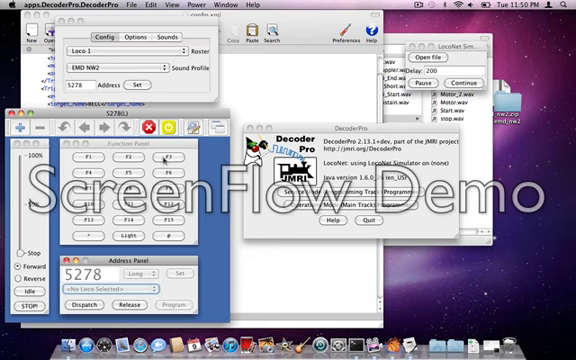
- Set address 5278 on the sound decoder to link it with the throttle
click(167, 157)
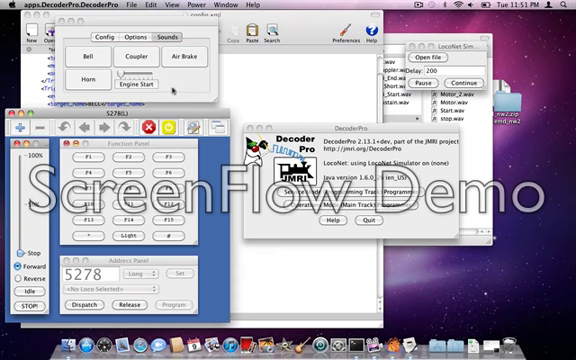
click(85, 64)
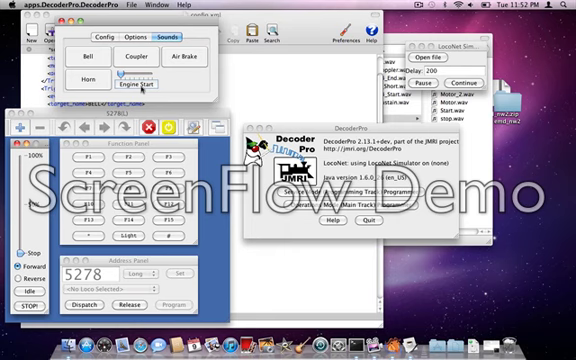
click(92, 57)
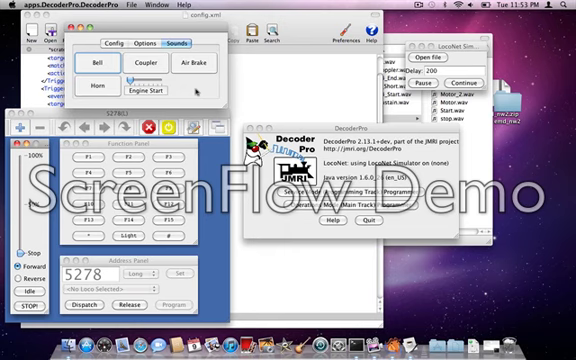
mouse_move(290, 62)
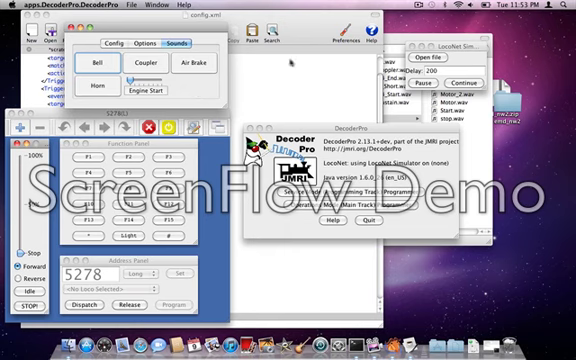